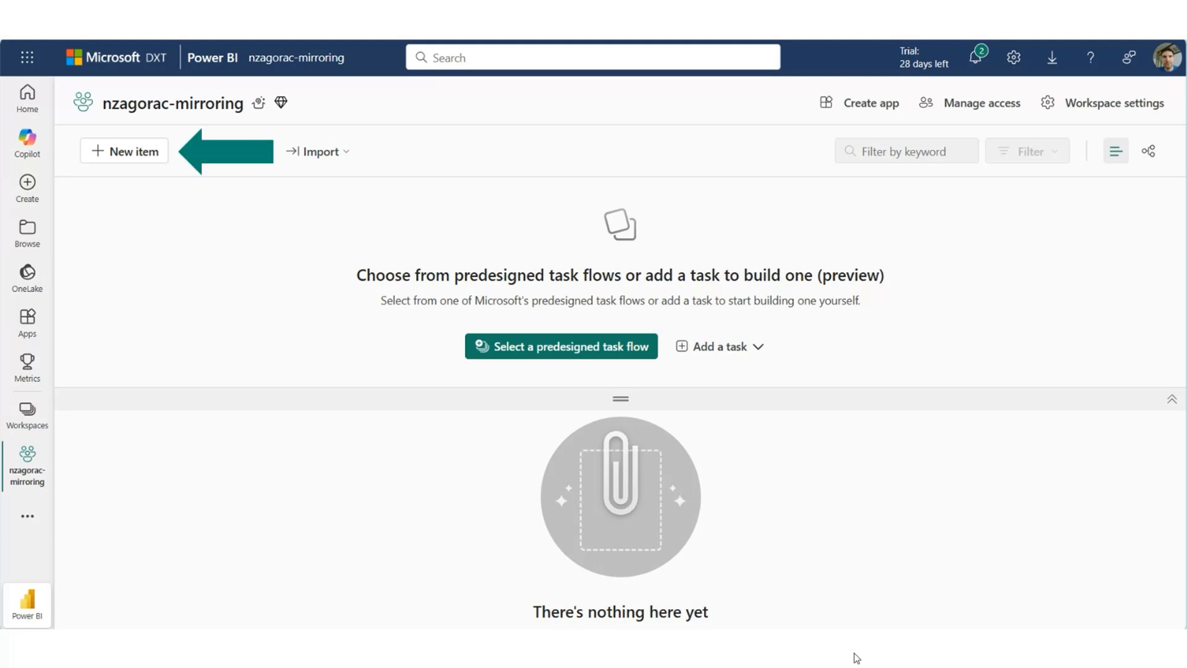
Step: Begin a new mirrored item with Azure SQL Managed Instance as the source for SalesLT2024
left_click(124, 150)
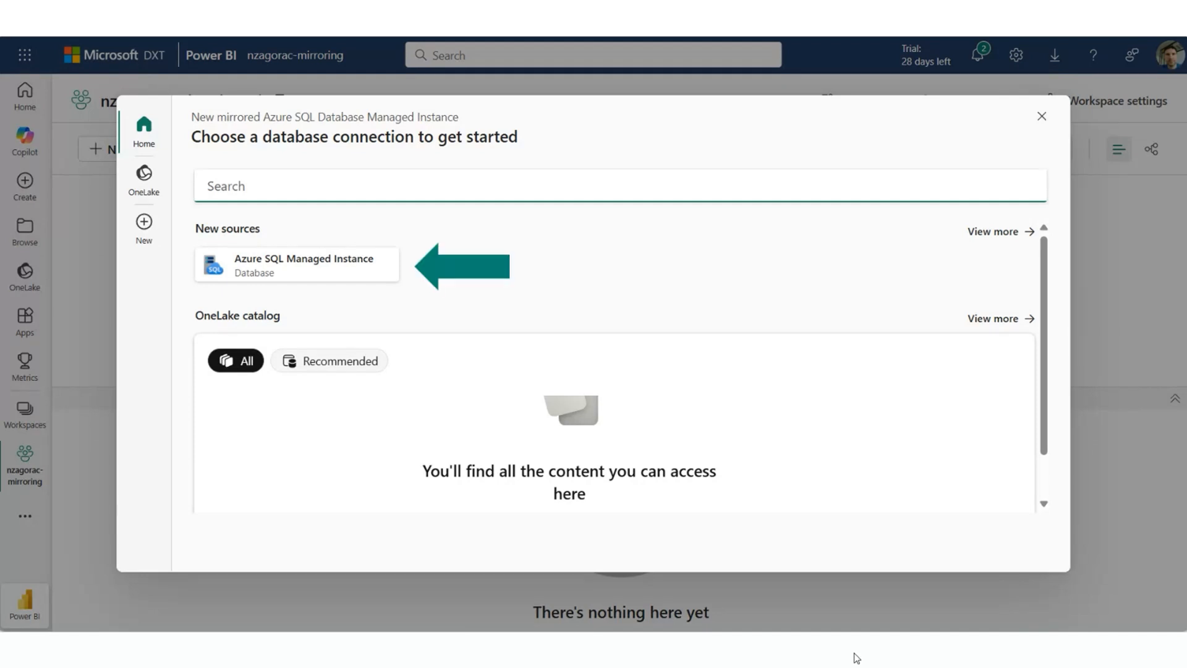
left_click(296, 265)
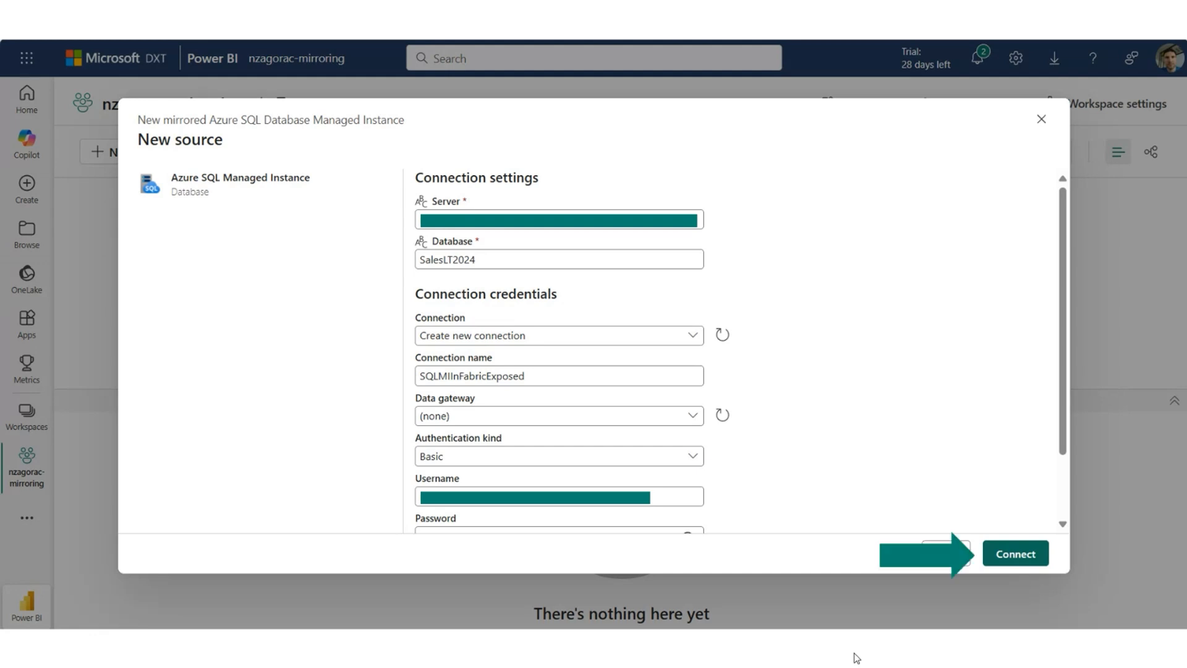
Step: Connect to the managed instance so the Choose data step lists its tables
left_click(1016, 552)
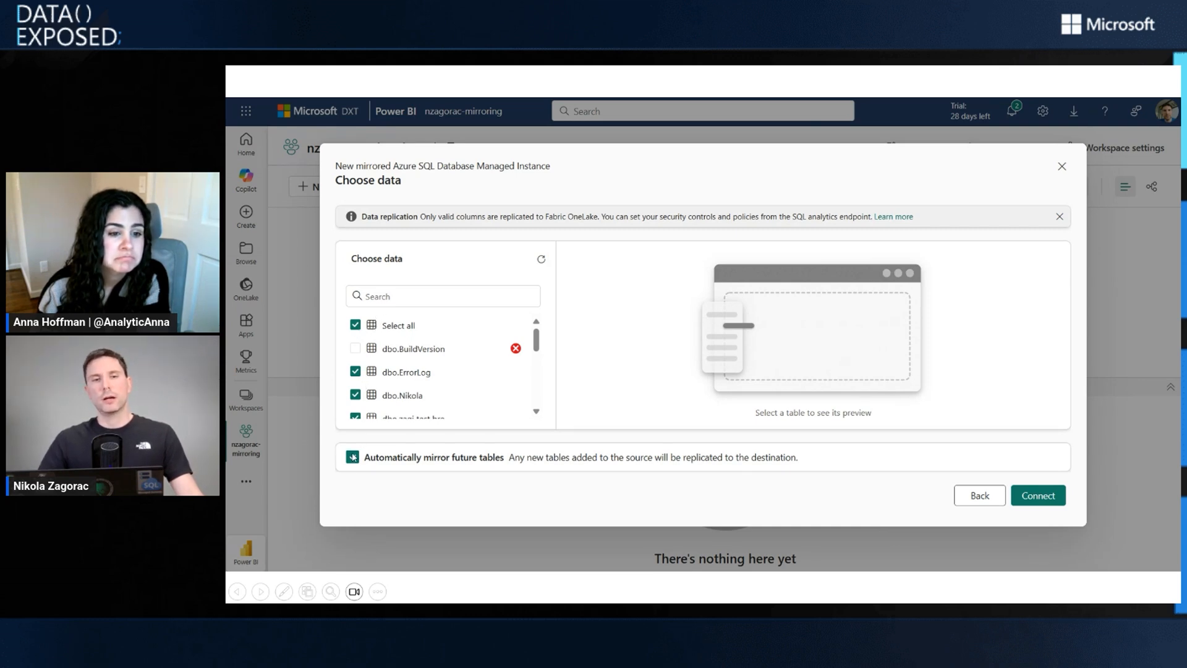
Step: Keep all tables selected, enable 'Automatically mirror future tables', and continue to Destination
left_click(351, 456)
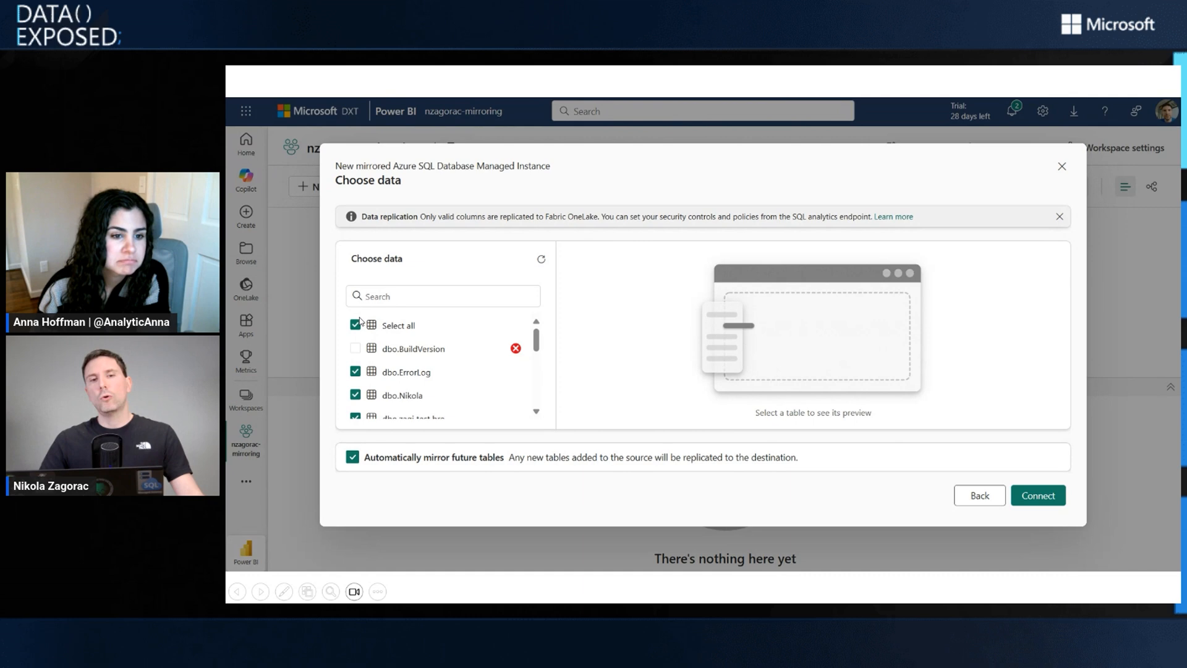
mouse_move(610, 425)
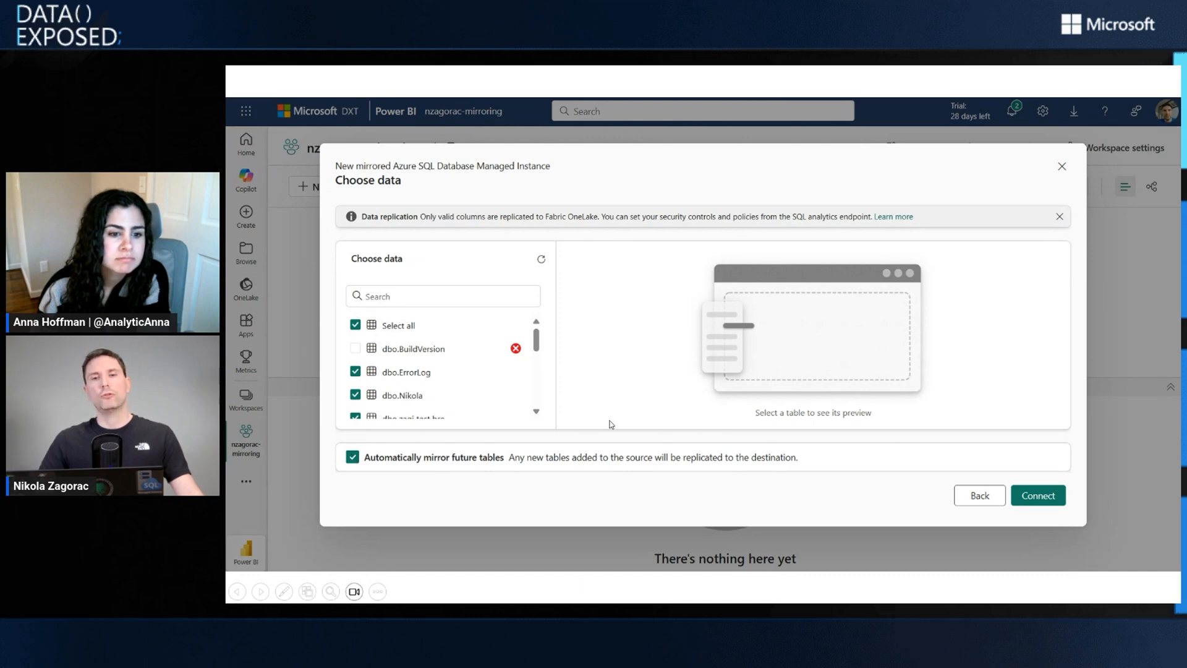
mouse_move(495, 461)
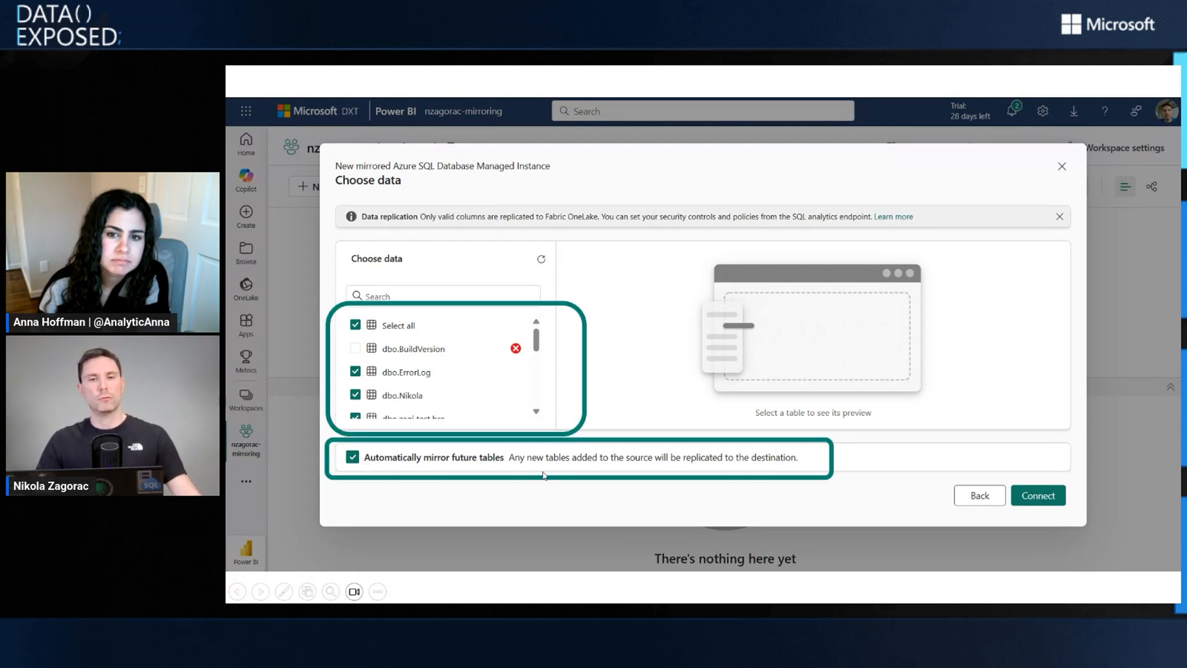
mouse_move(885, 464)
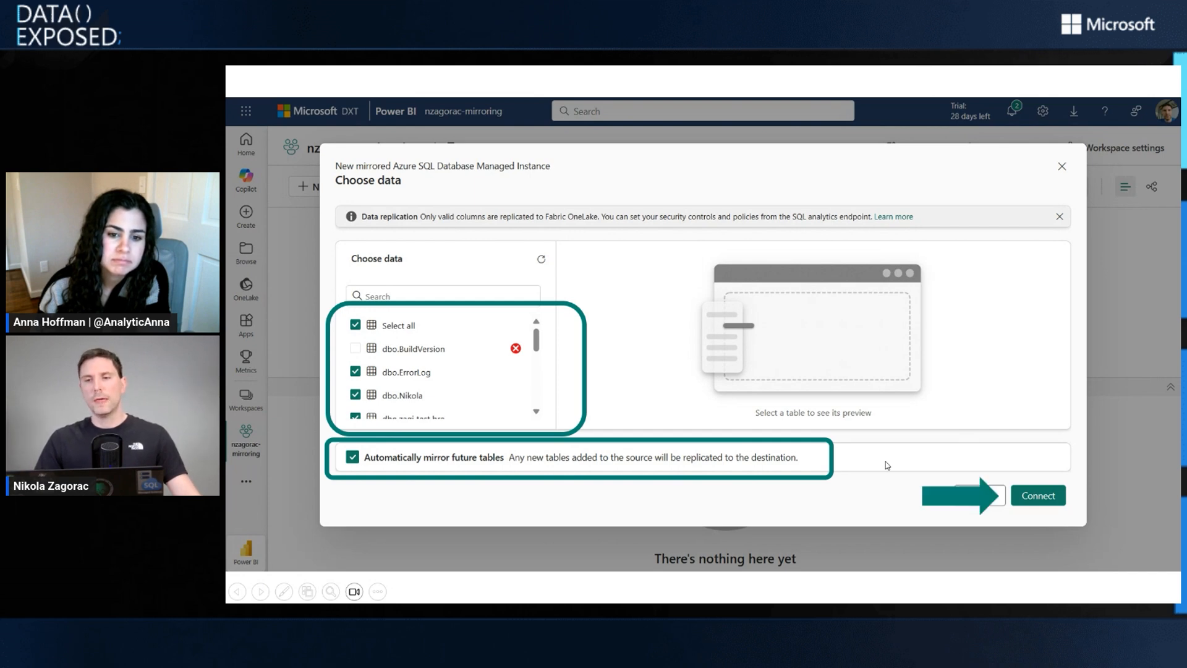
left_click(1037, 495)
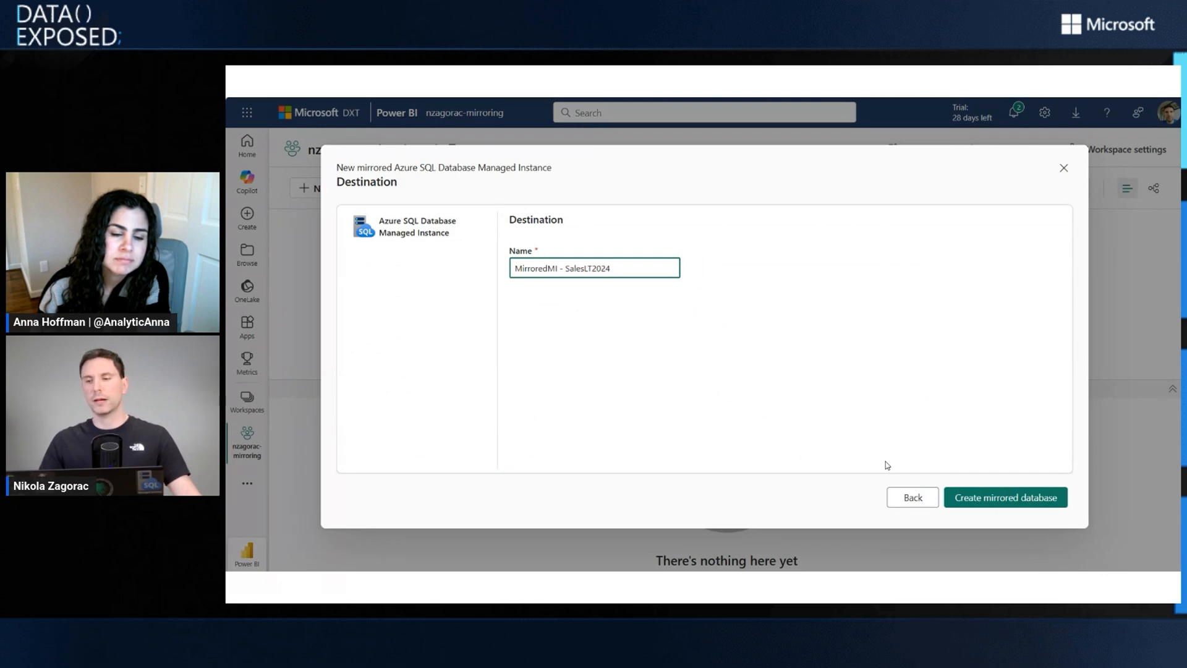
Step: Create the mirrored database MirroredMI - SalesLT2024 so replication starts running
left_click(1004, 497)
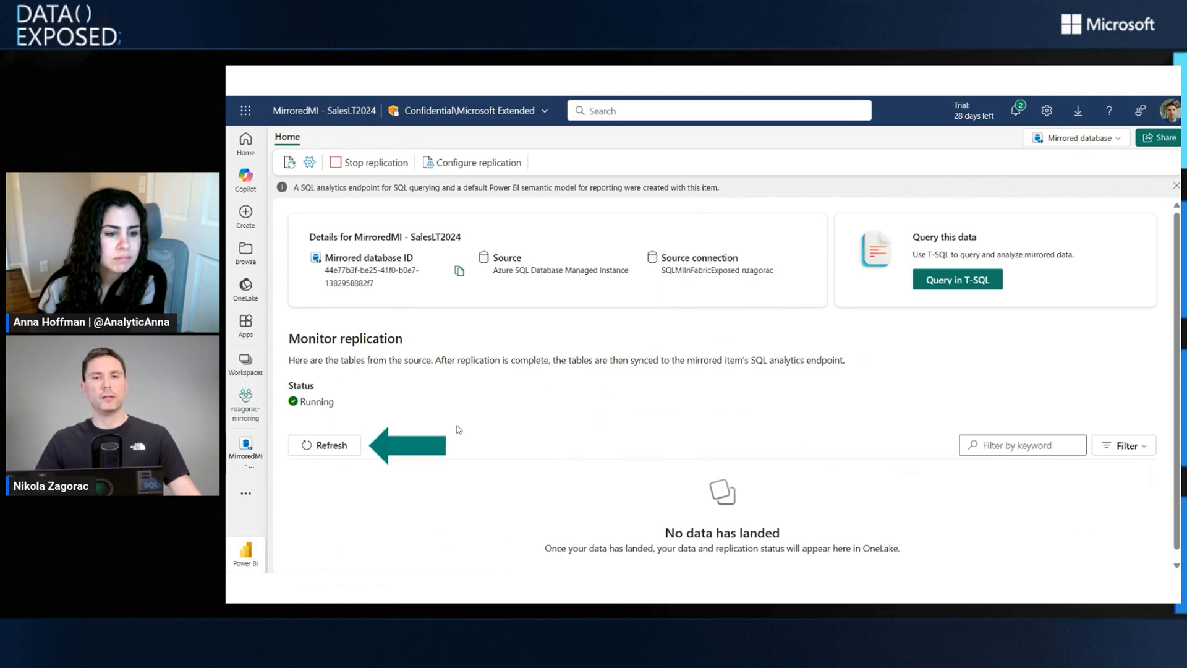
Step: Refresh the replication monitor, then view SalesLT.Product in the SQL analytics endpoint
left_click(326, 444)
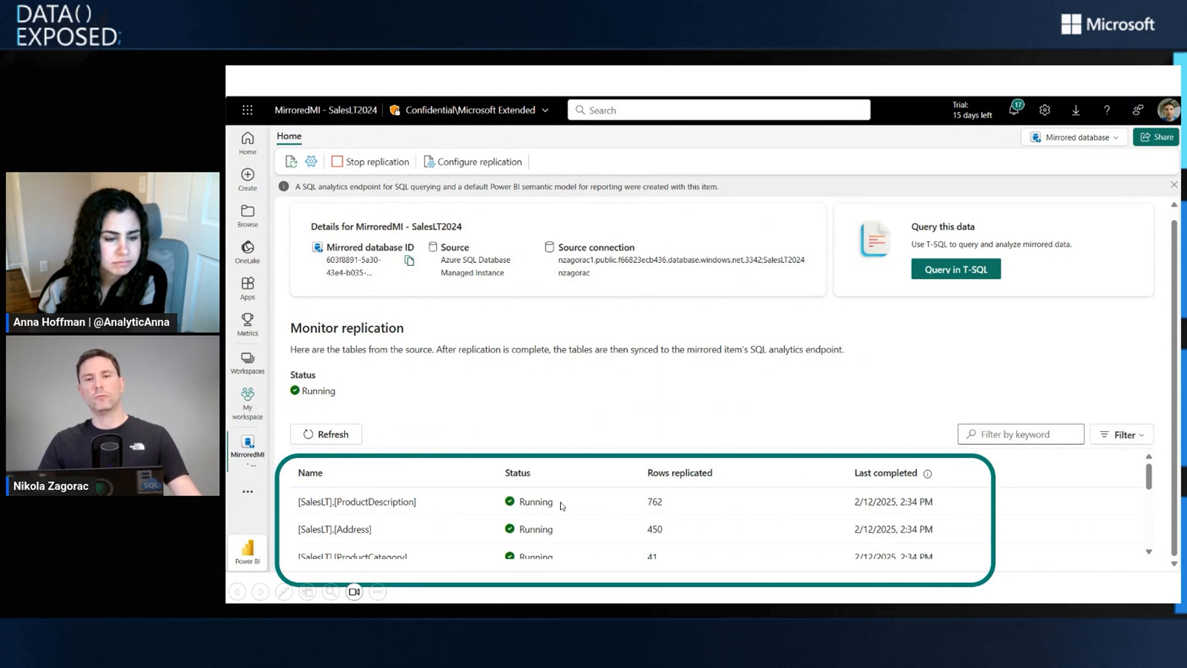
mouse_move(679, 562)
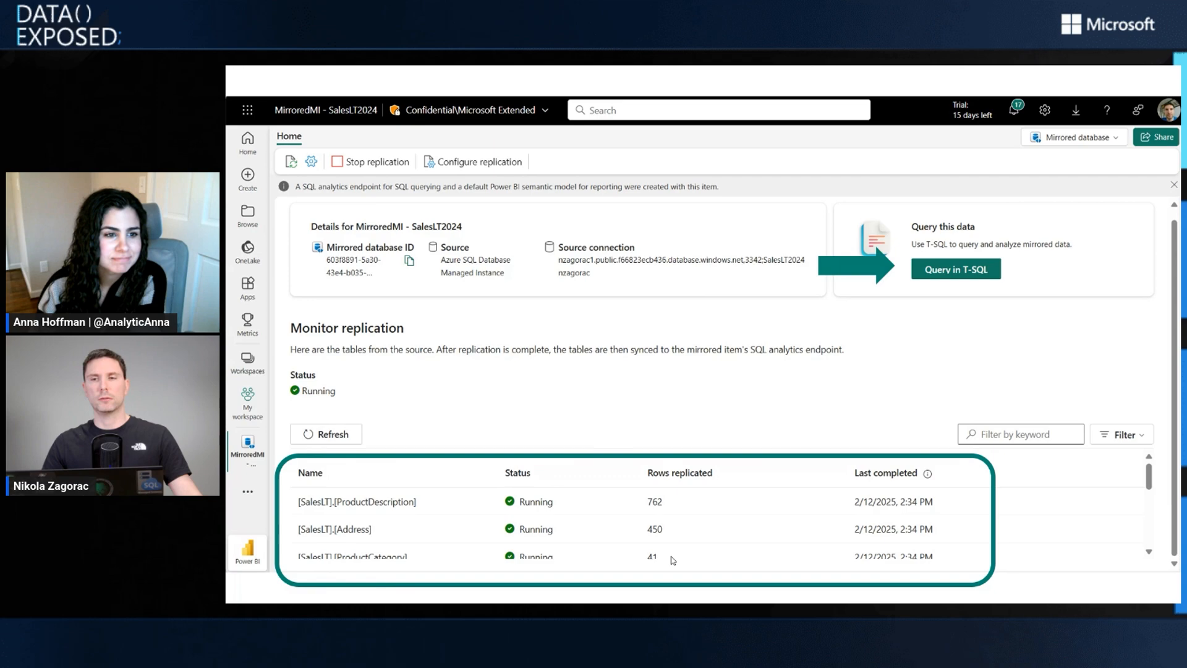
left_click(956, 268)
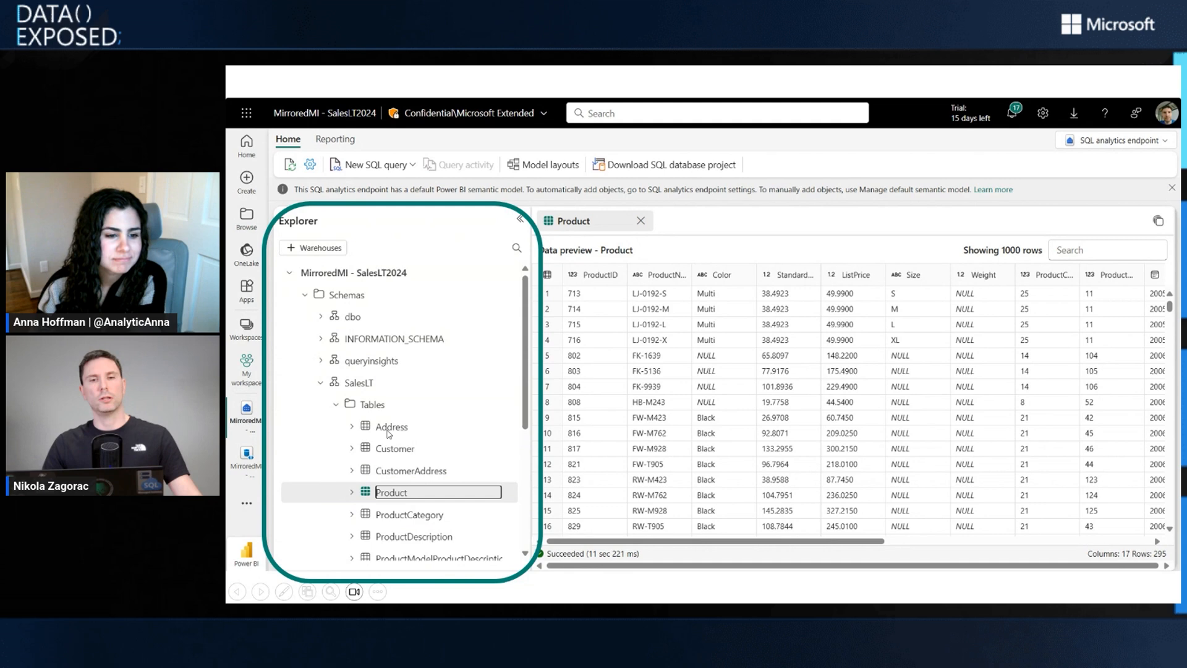
mouse_move(713, 364)
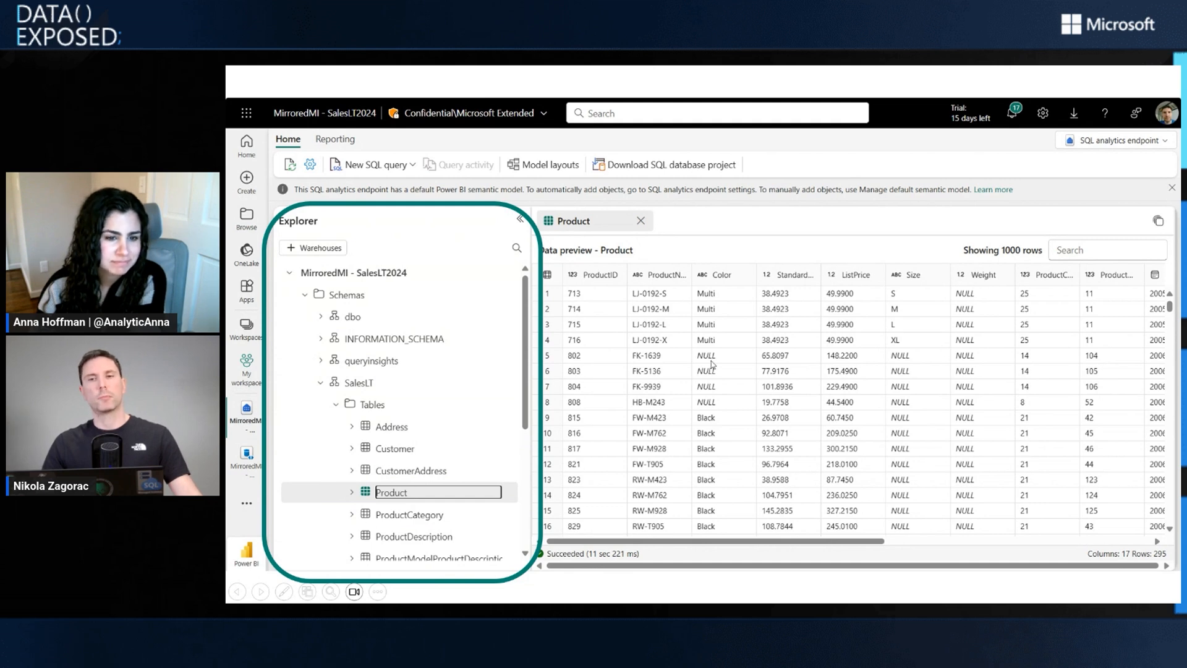
mouse_move(939, 392)
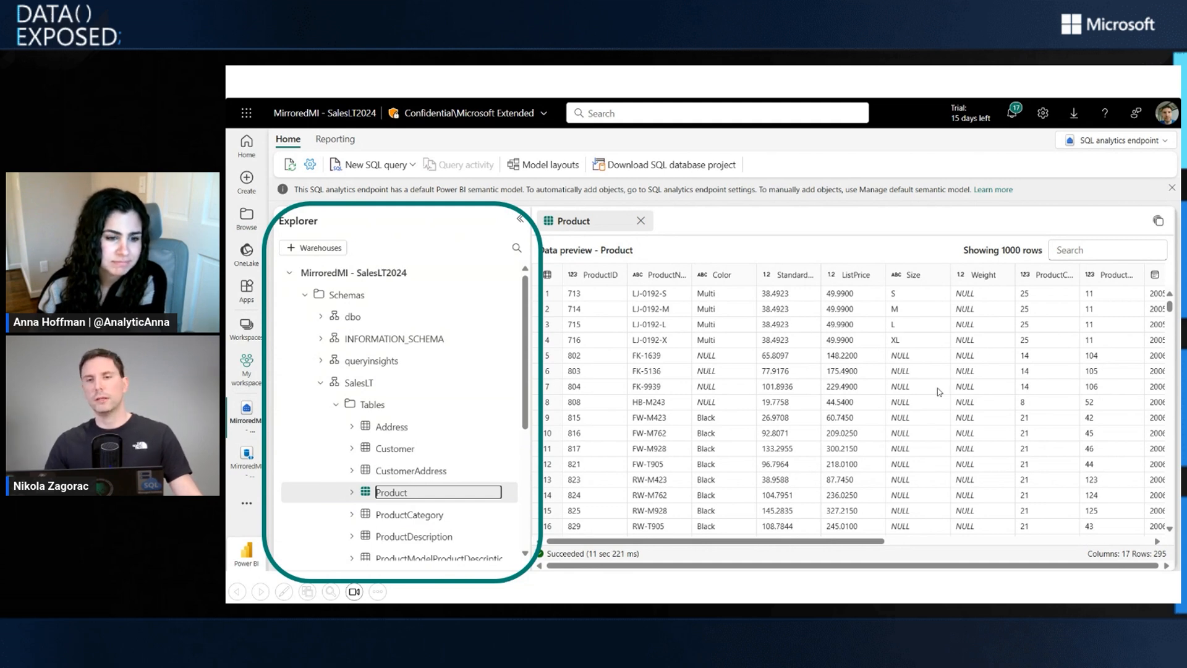
mouse_move(865, 372)
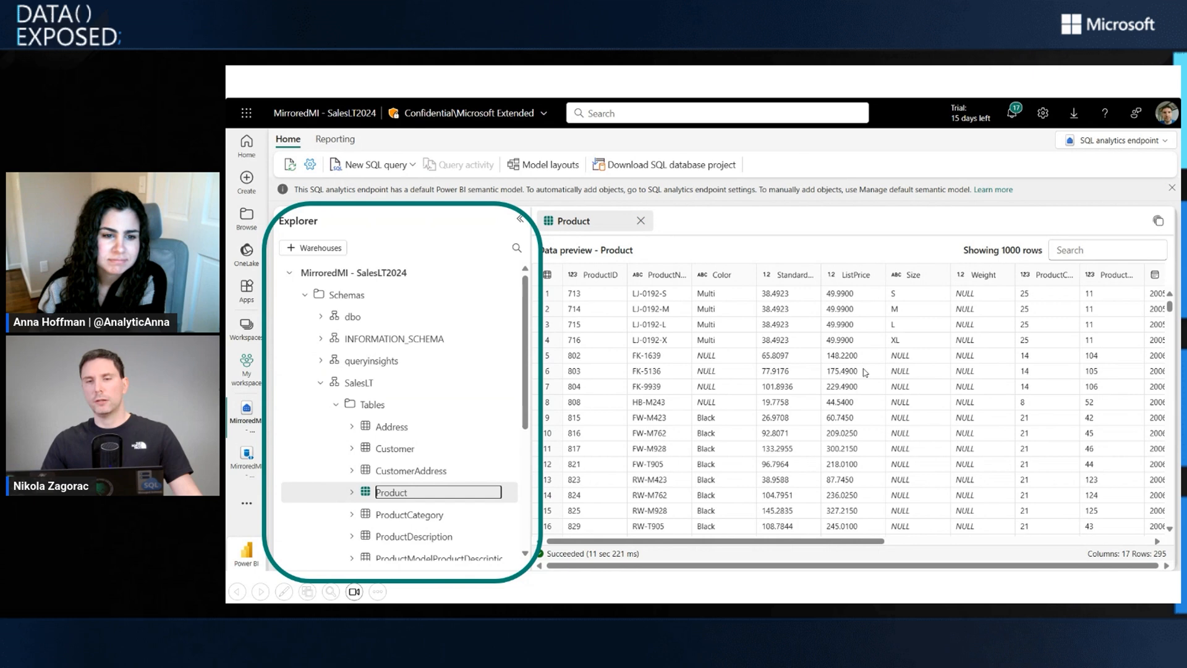
mouse_move(923, 368)
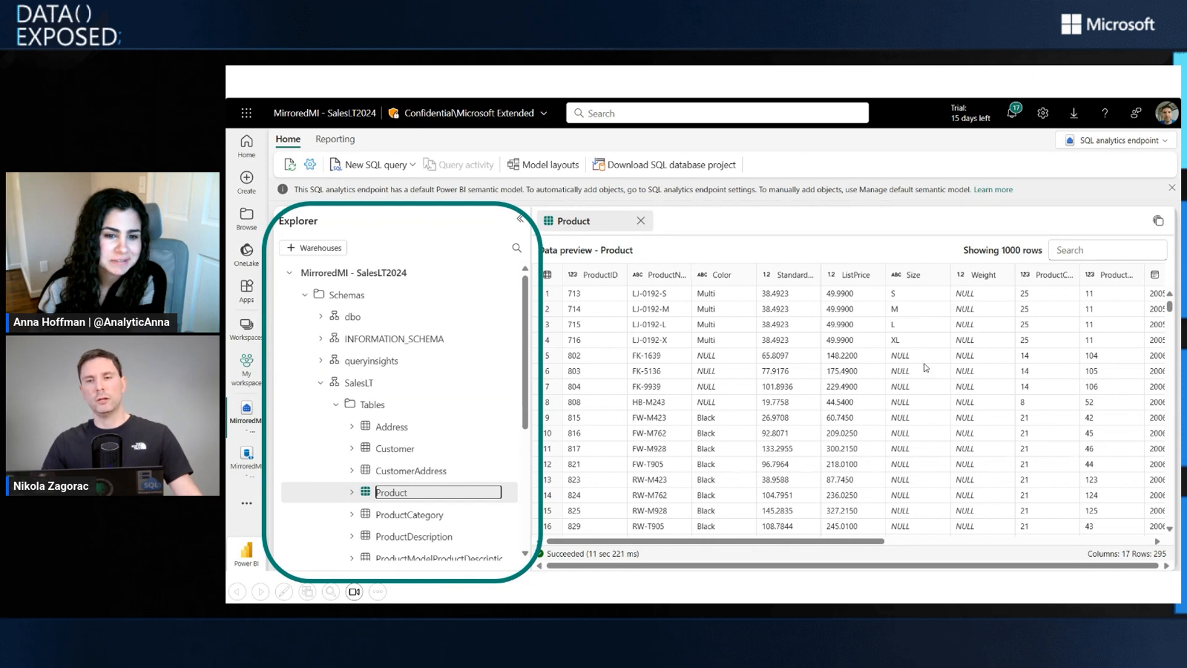
mouse_move(914, 462)
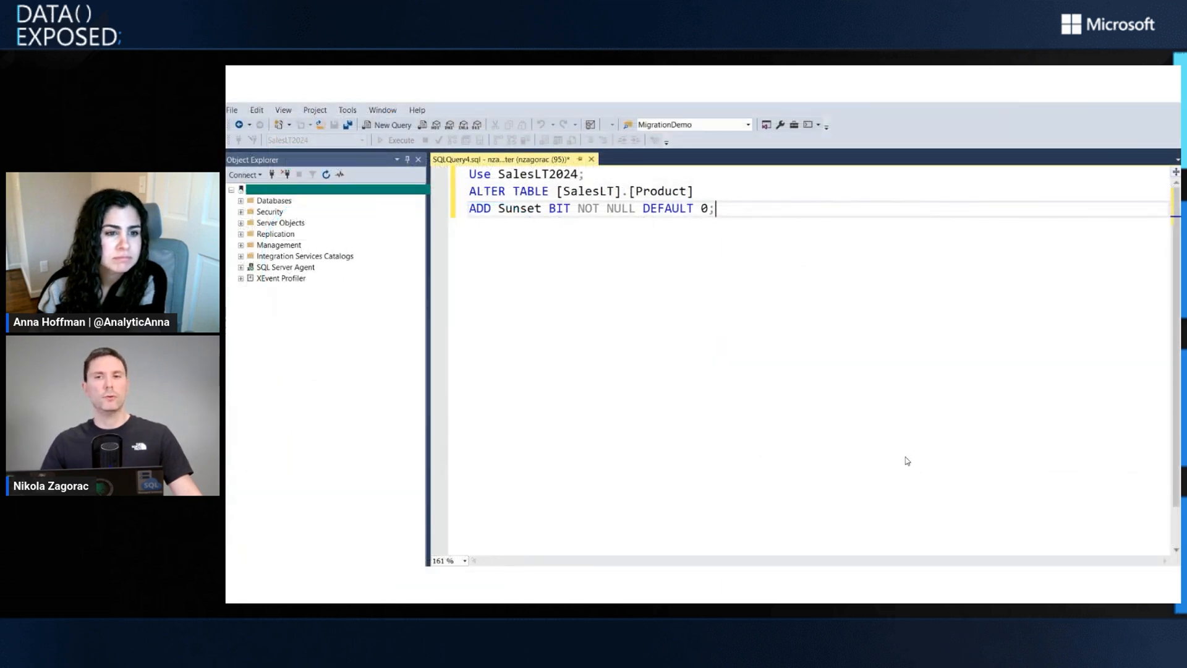
Step: Execute ALTER TABLE [SalesLT].[Product] ADD Sunset BIT NOT NULL DEFAULT 0
left_click(404, 140)
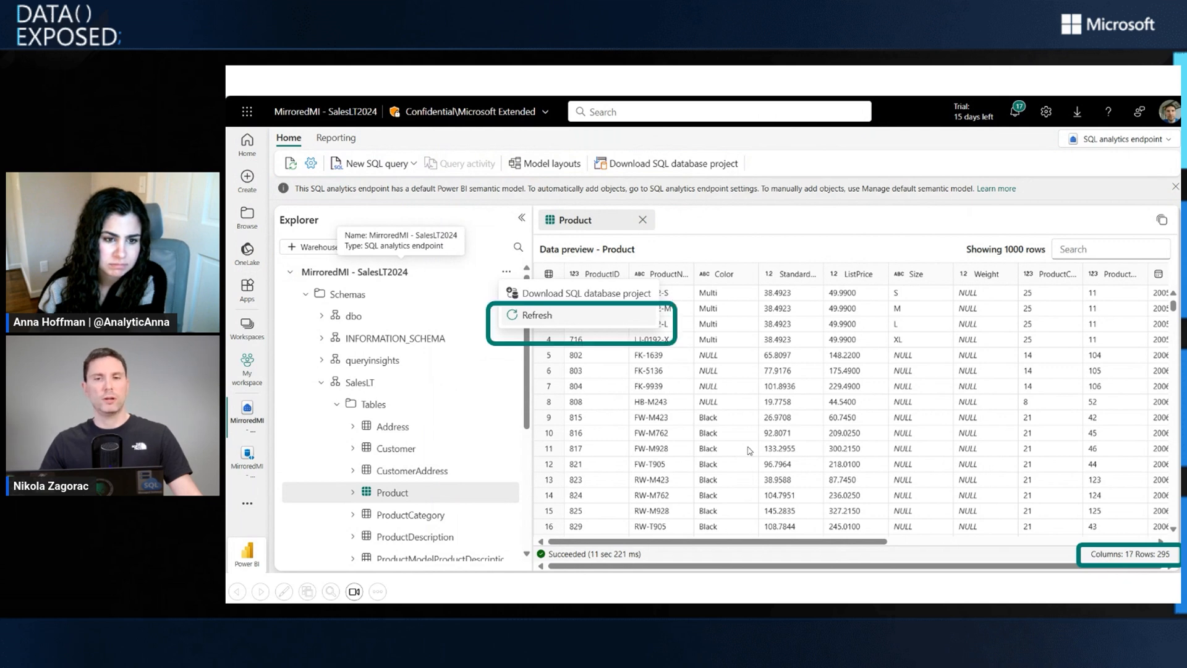
Step: Refresh the endpoint so the Product preview shows the Sunset column, 18 columns
left_click(536, 315)
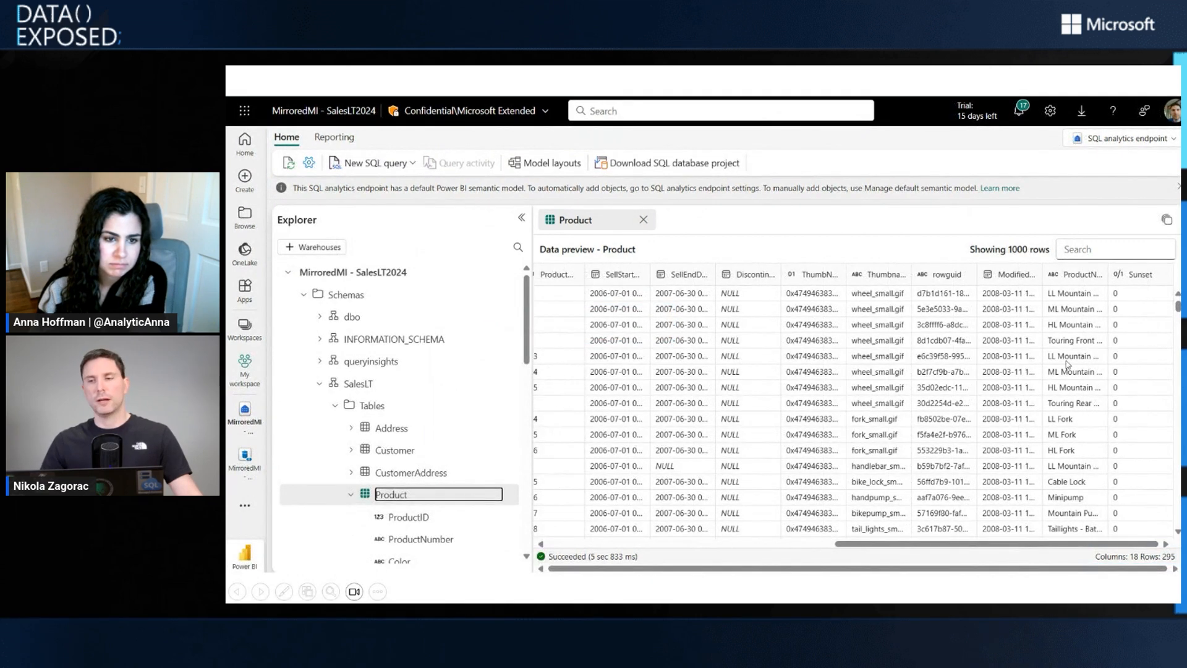
mouse_move(1114, 571)
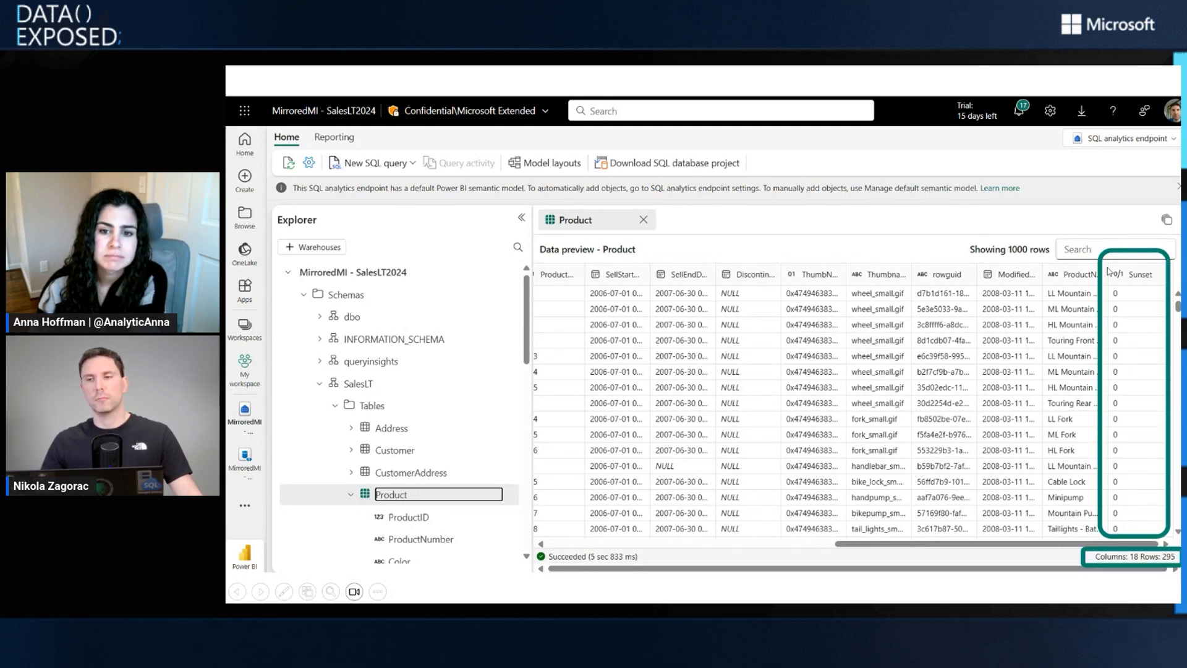
mouse_move(1113, 448)
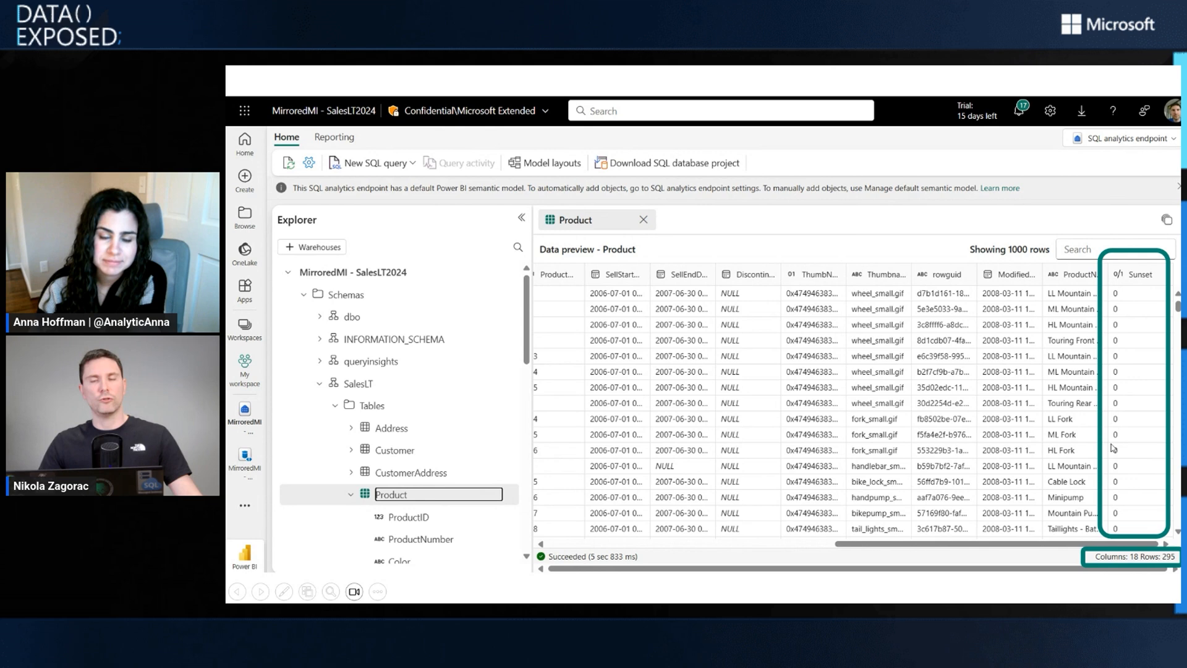
mouse_move(953, 394)
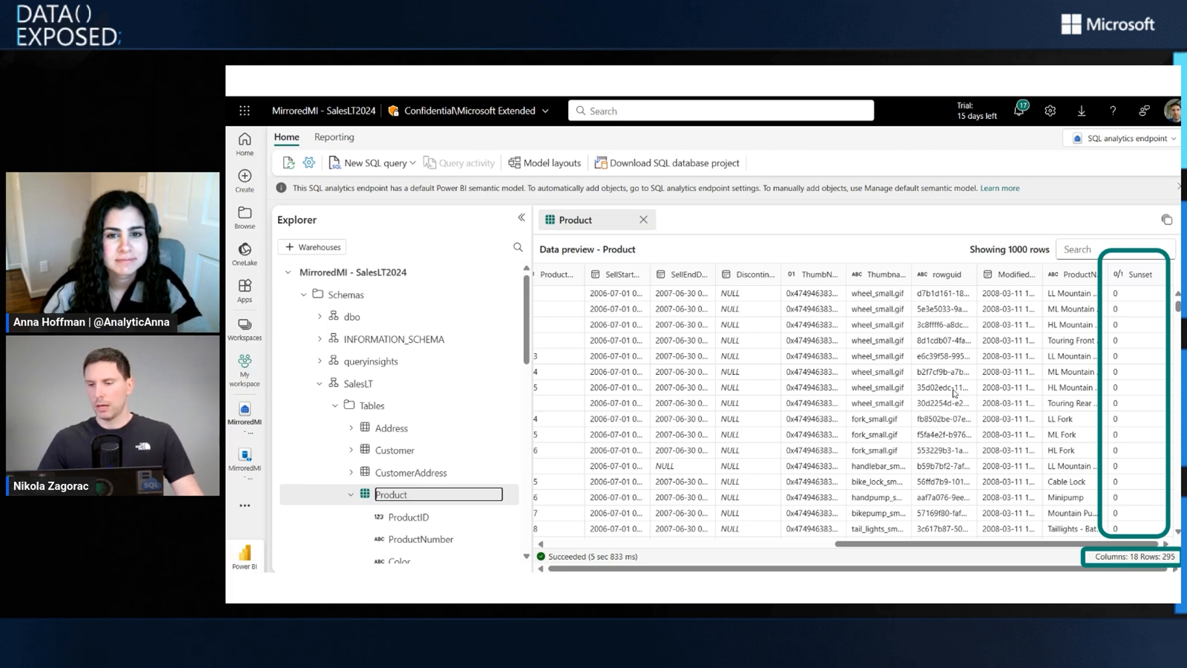
Step: Show the switcher between mirrored database and SQL analytics endpoint views
left_click(1128, 138)
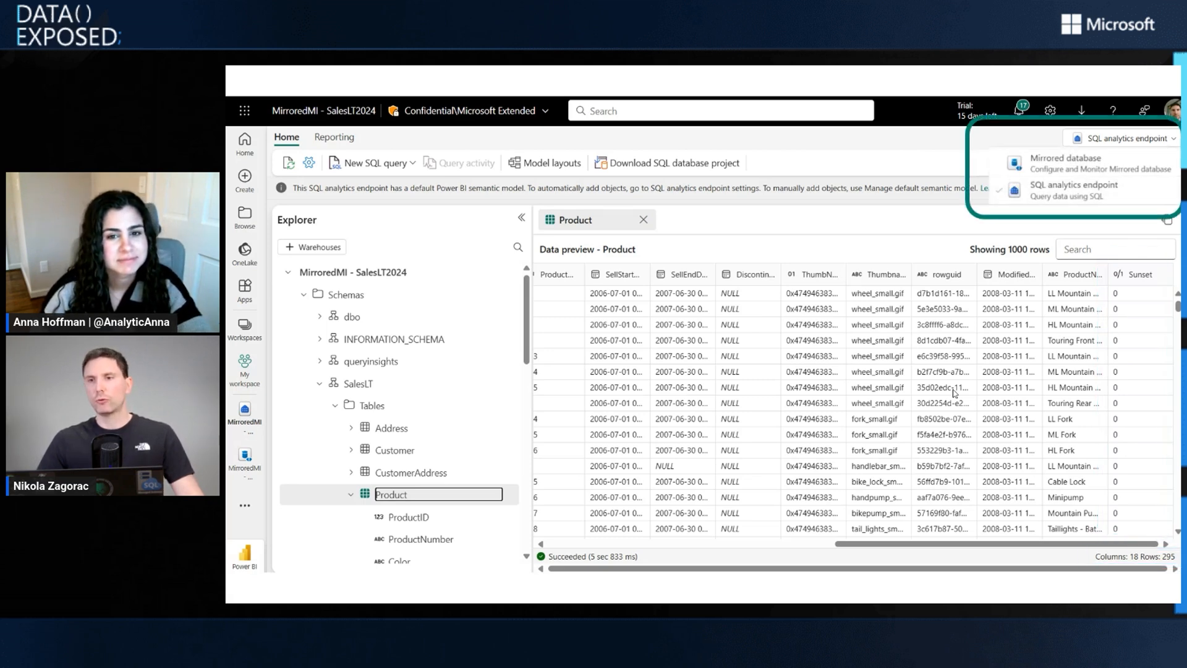